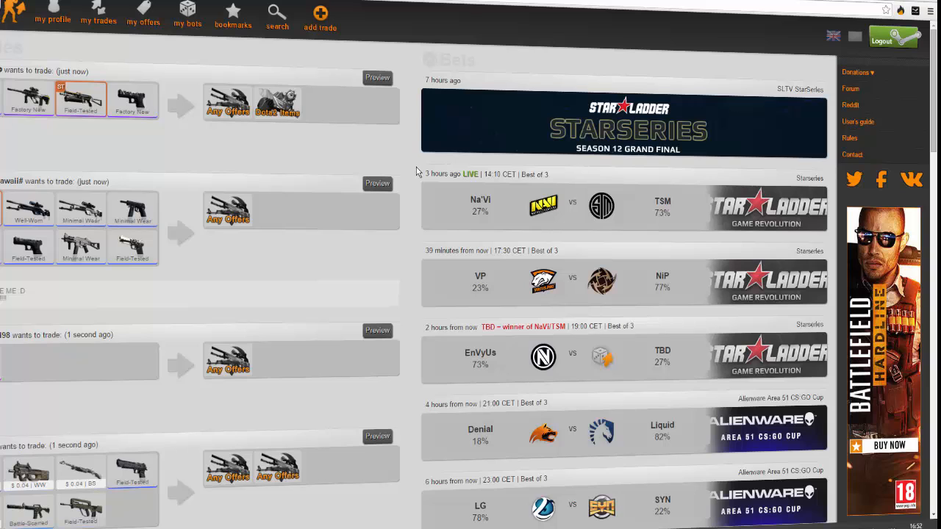
{"action": "mouse_move", "coordinate": [438, 204]}
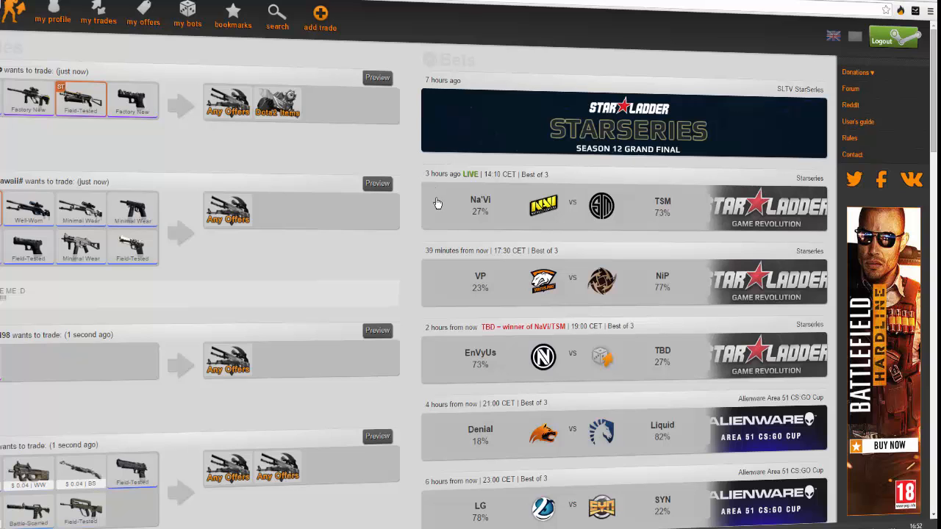
{"action": "mouse_move", "coordinate": [459, 373]}
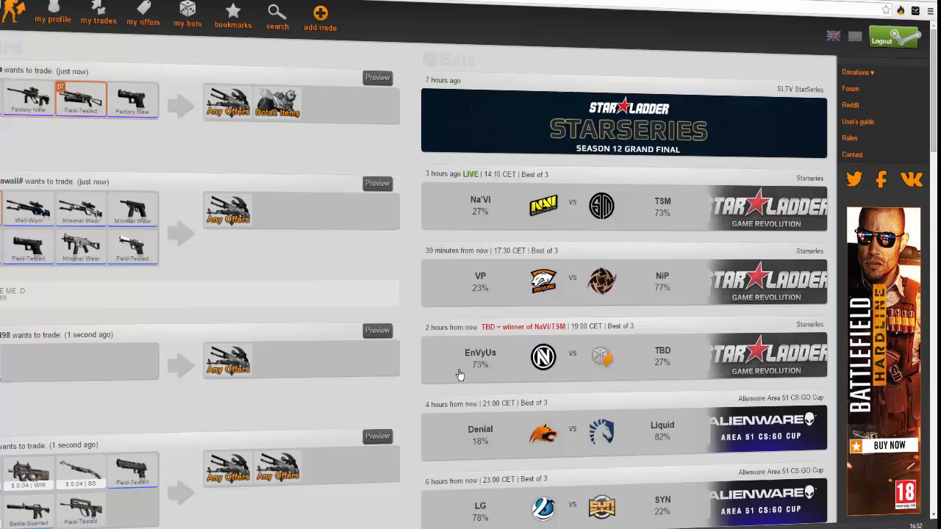
View the EnVyUs vs TBD match page with its inventory items on CSGO Lounge
{"action": "left_click", "coordinate": [480, 356]}
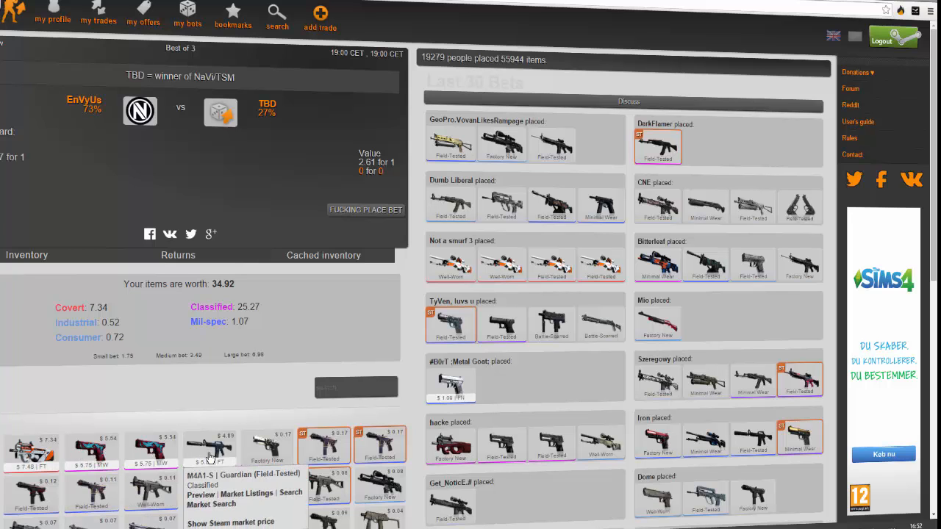
{"action": "mouse_move", "coordinate": [258, 449]}
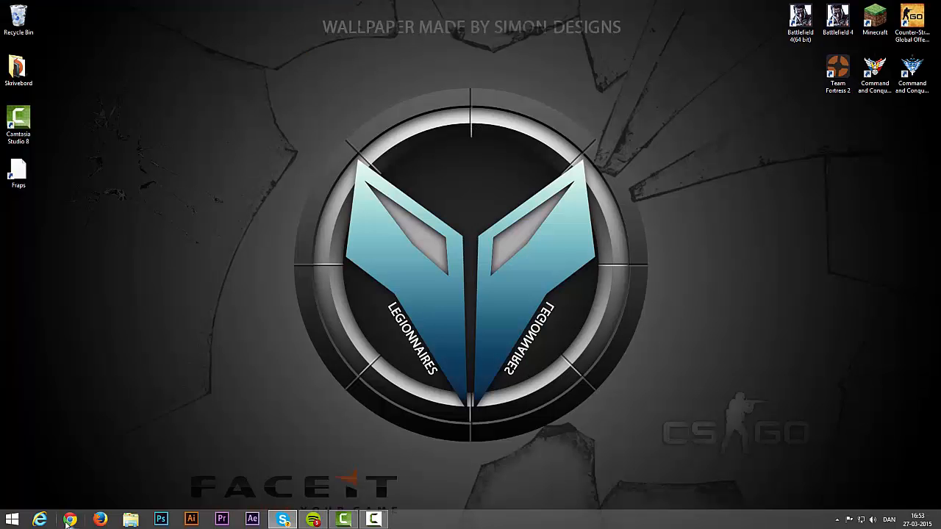
Reopen Chrome and search Google for 'loungedestroyer'
{"action": "left_click", "coordinate": [70, 517]}
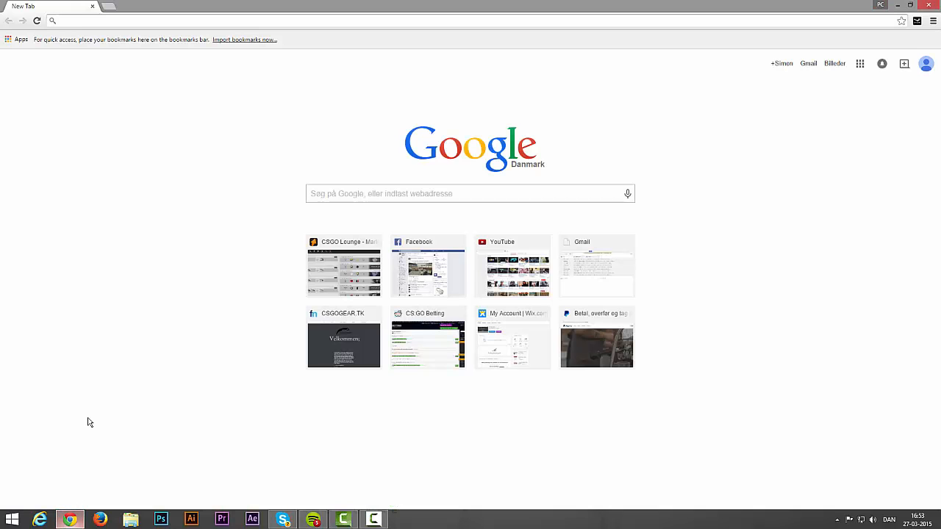
{"action": "left_click", "coordinate": [134, 21]}
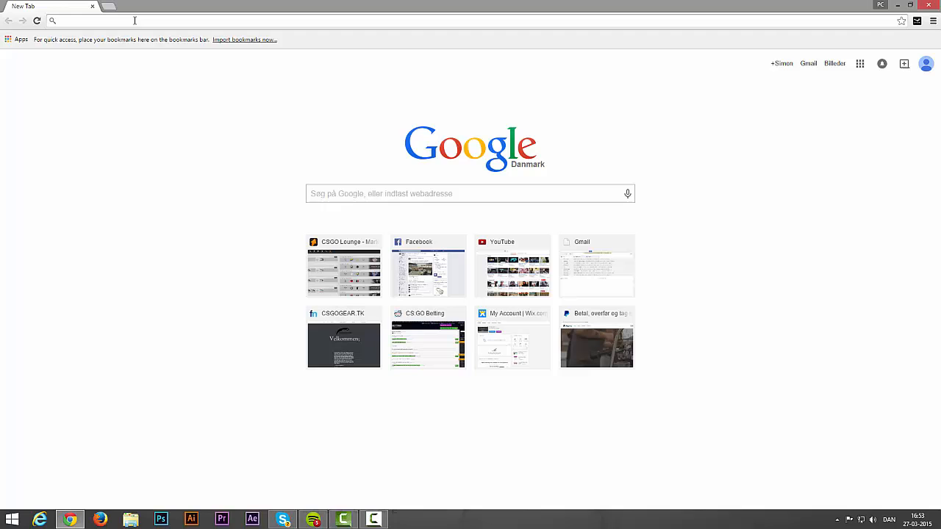
{"action": "type", "text": "loungedestroyer"}
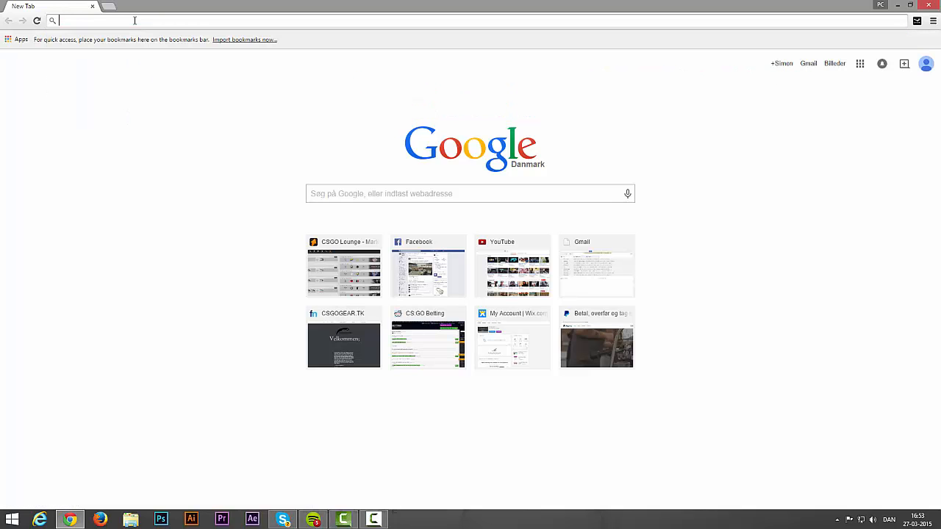
{"action": "type", "text": "loungedestroyer"}
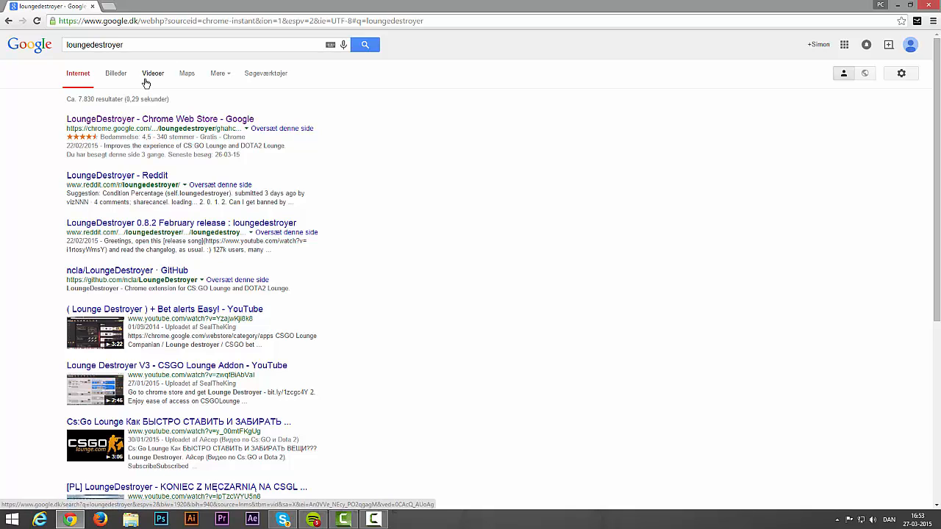
{"action": "mouse_move", "coordinate": [142, 119]}
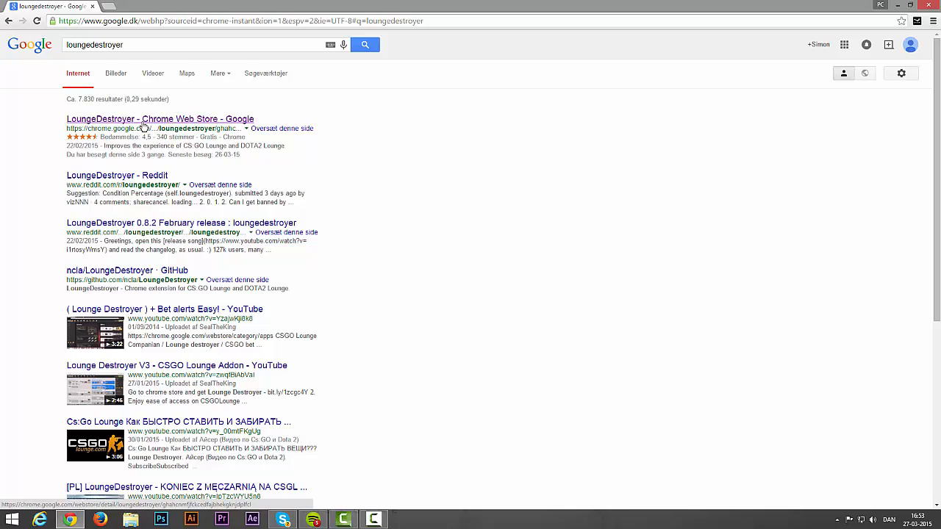
Add the LoungeDestroyer extension to Chrome from its Web Store listing and dismiss the notice
{"action": "left_click", "coordinate": [160, 119]}
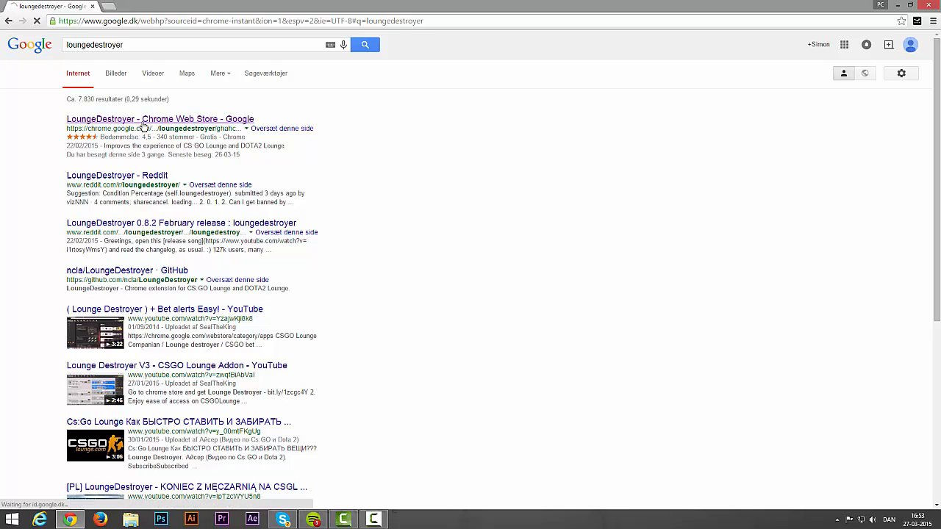
{"action": "left_click", "coordinate": [159, 119]}
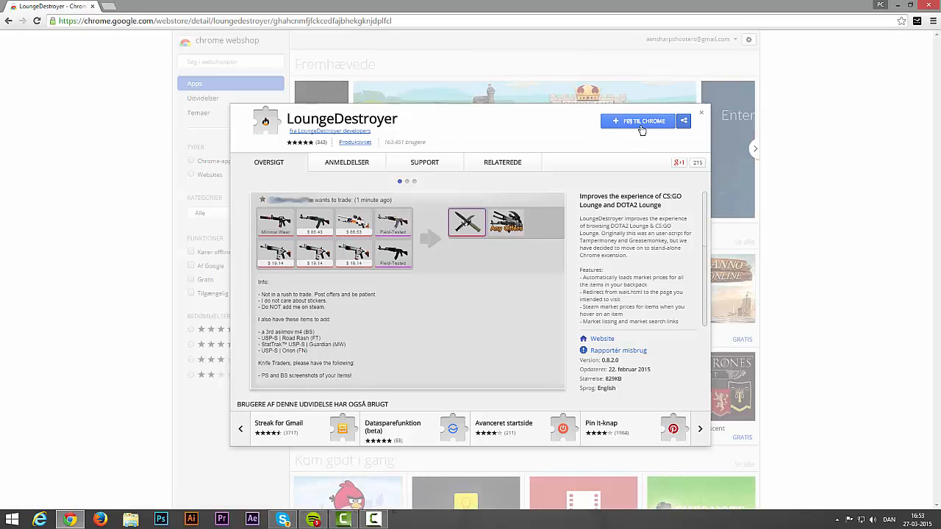
{"action": "left_click", "coordinate": [636, 120]}
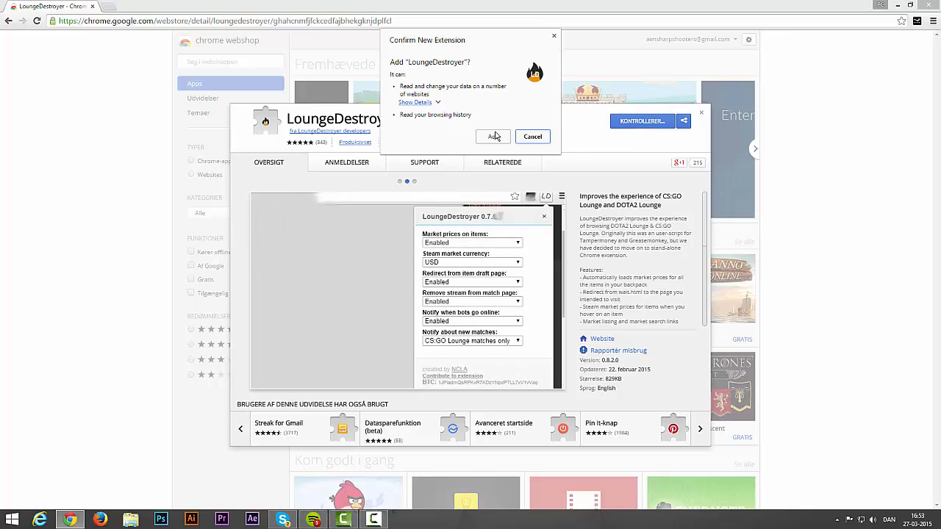
{"action": "left_click", "coordinate": [489, 136]}
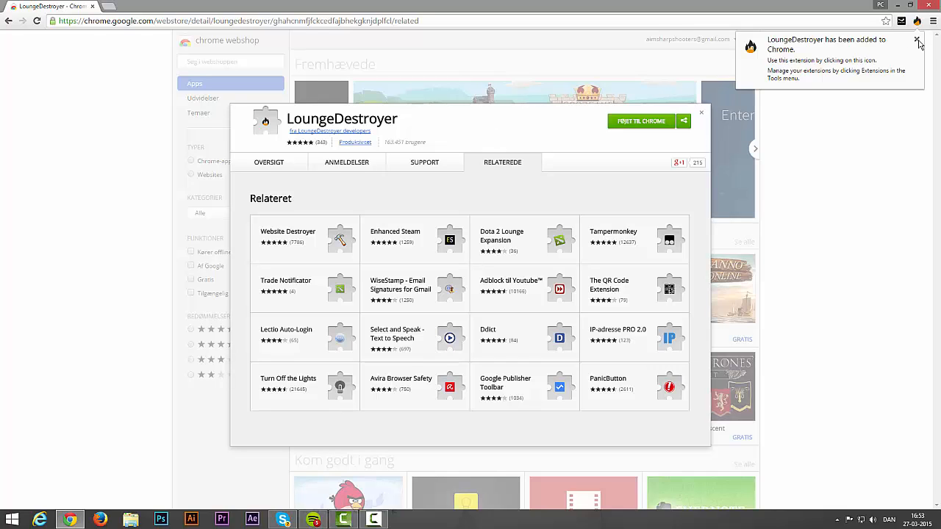
{"action": "left_click", "coordinate": [915, 37]}
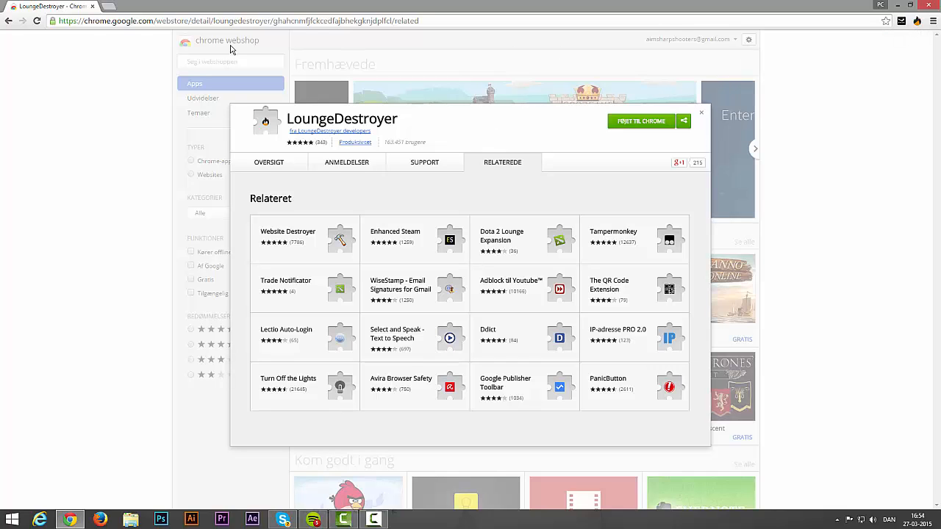
{"action": "mouse_move", "coordinate": [557, 45]}
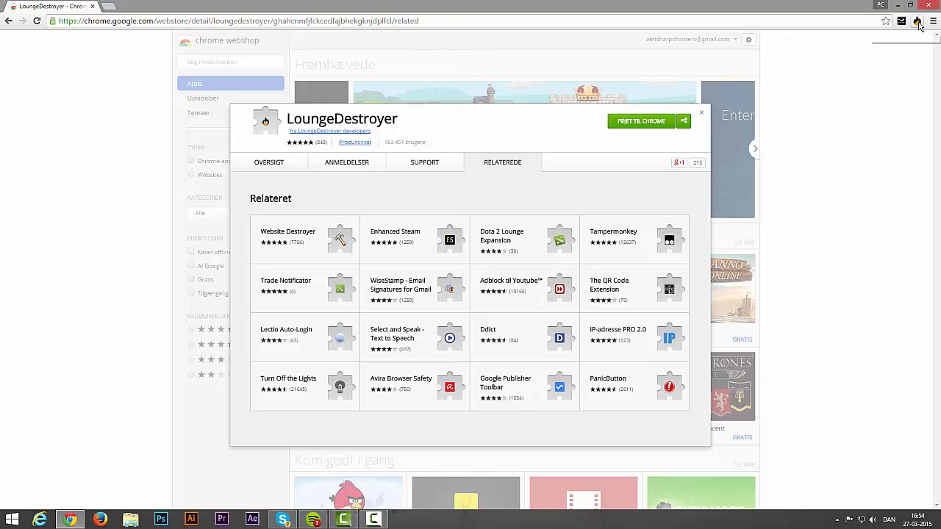
{"action": "mouse_move", "coordinate": [917, 20]}
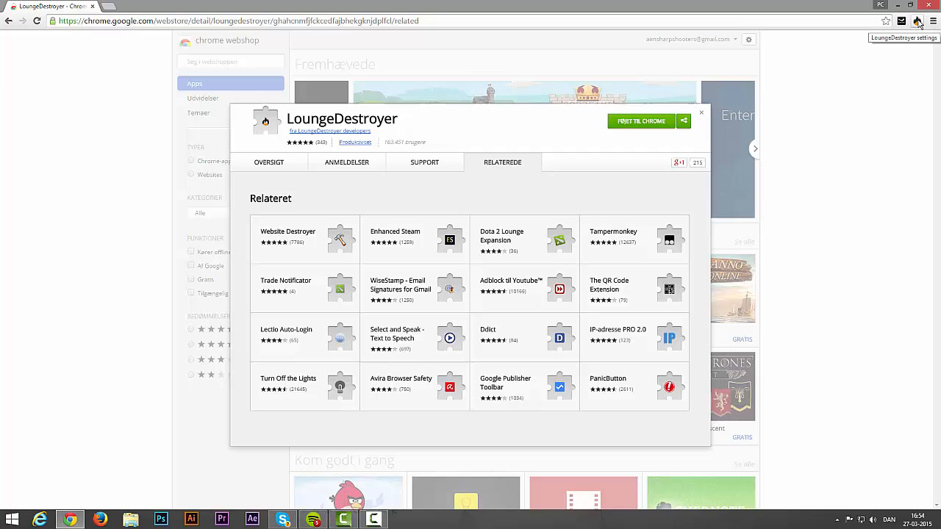
In LoungeDestroyer settings, show market prices only when the mouse is over an item
{"action": "left_click", "coordinate": [917, 21]}
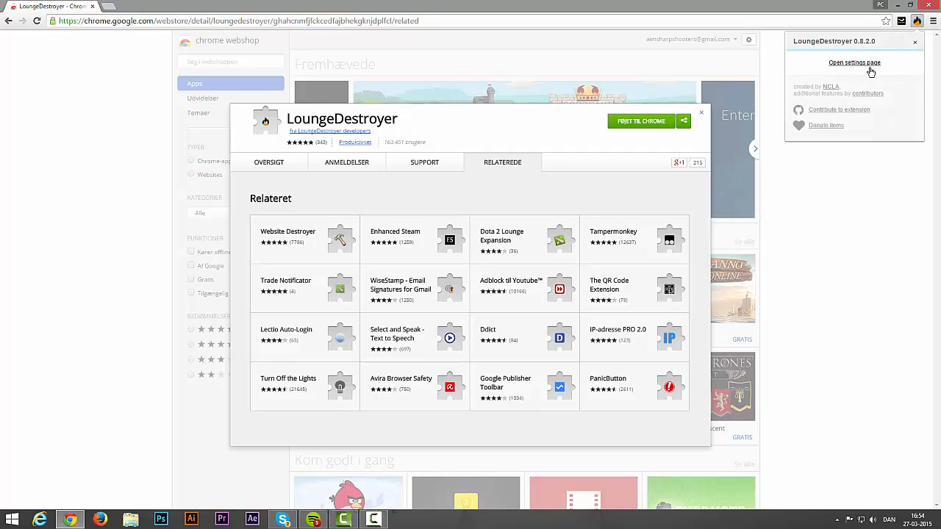
{"action": "left_click", "coordinate": [854, 62]}
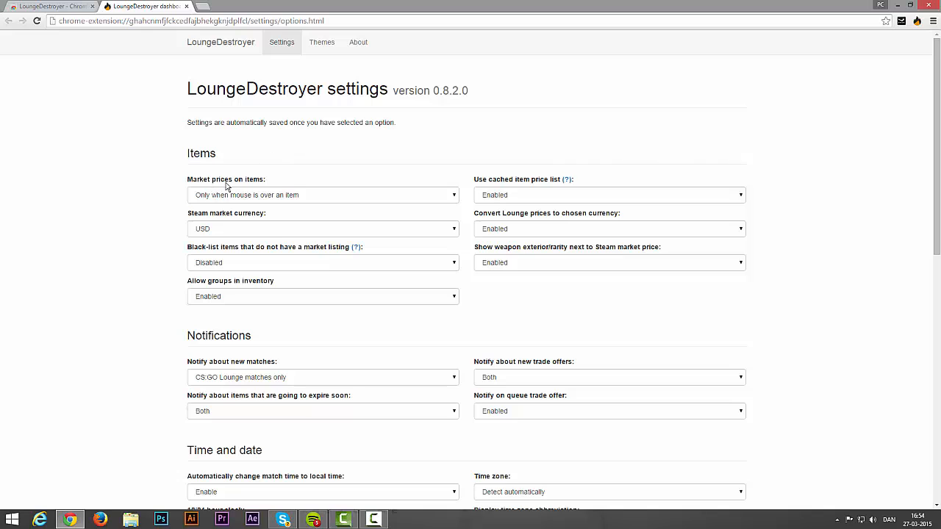
{"action": "left_click", "coordinate": [322, 195]}
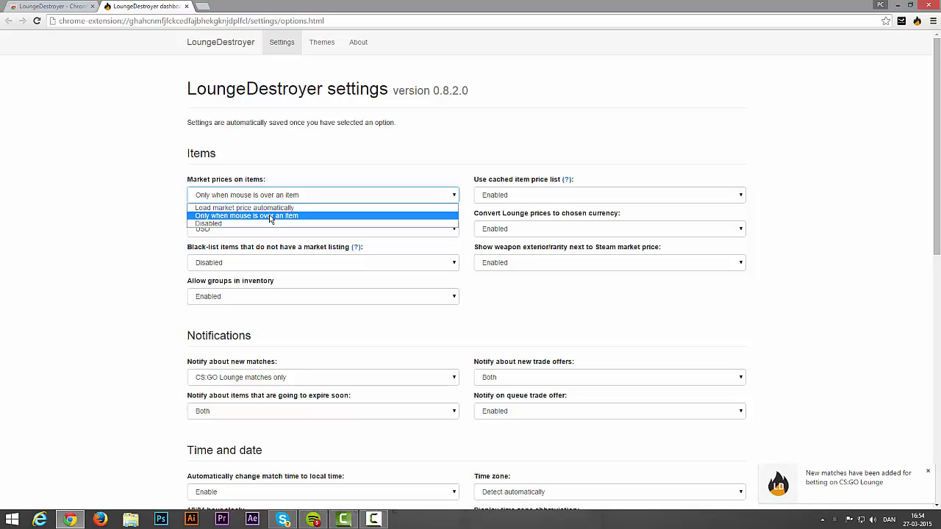
{"action": "left_click", "coordinate": [249, 215]}
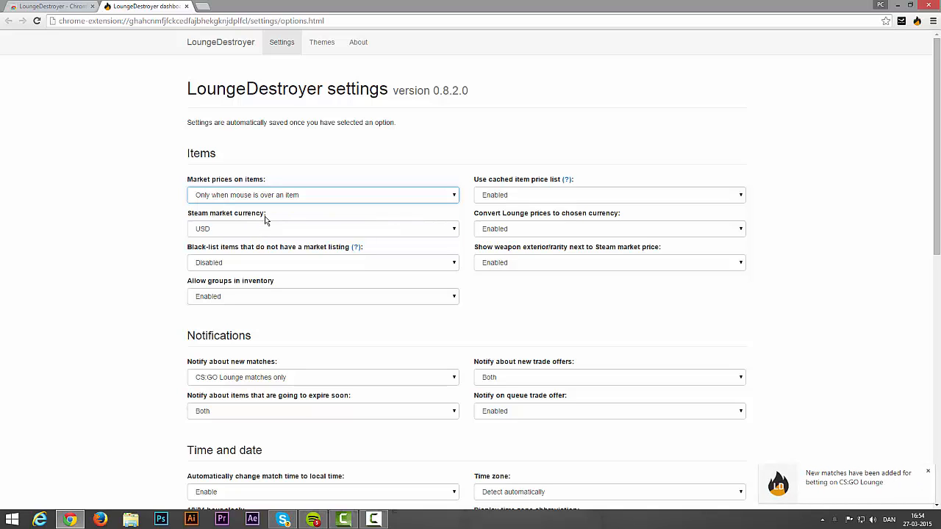
Set the Steam market currency to EUR and review the black-list option
{"action": "left_click", "coordinate": [321, 229]}
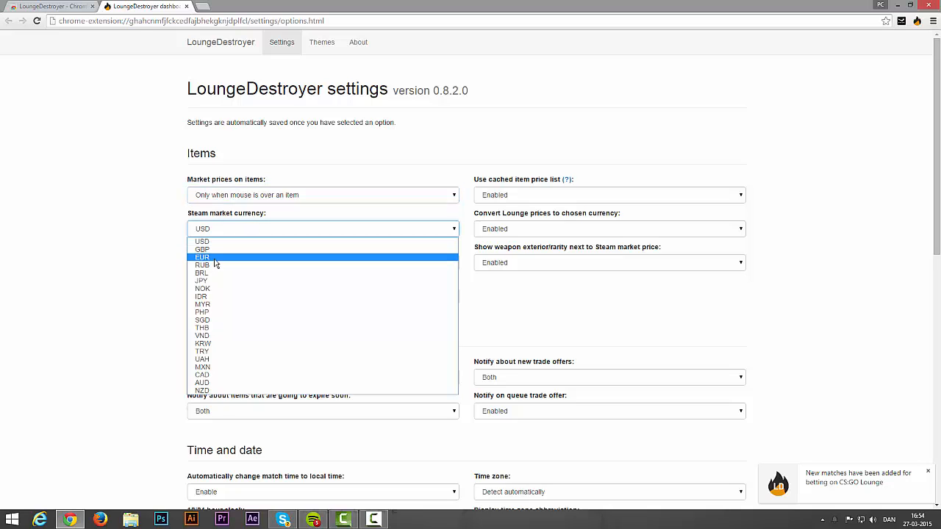
{"action": "left_click", "coordinate": [202, 257]}
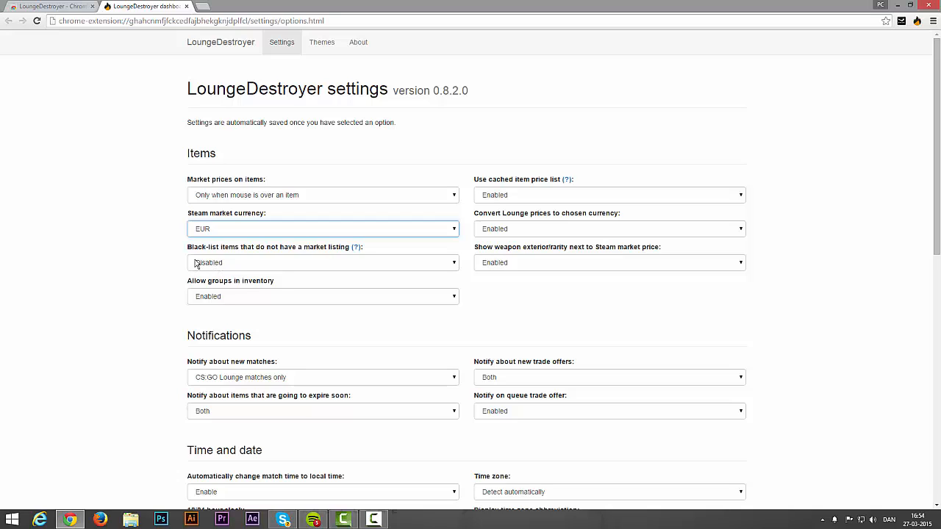
{"action": "mouse_move", "coordinate": [263, 261]}
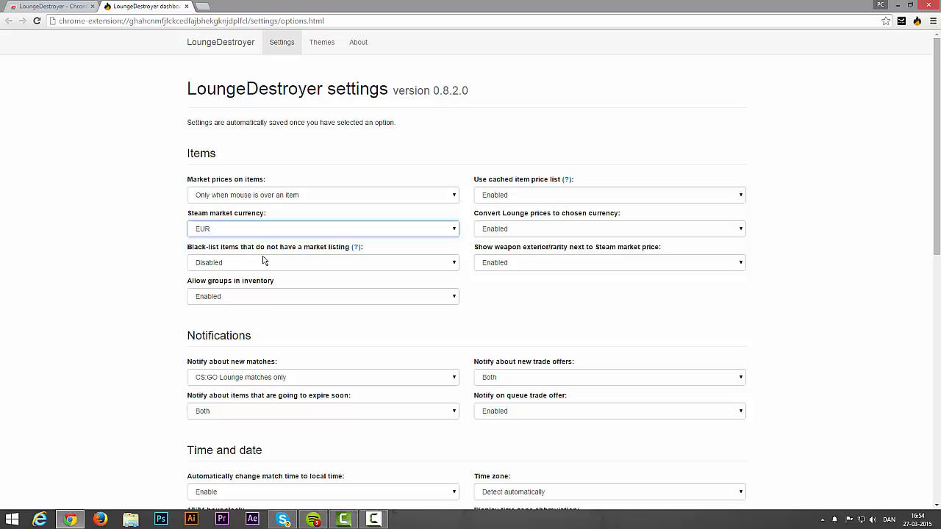
{"action": "left_click", "coordinate": [322, 263]}
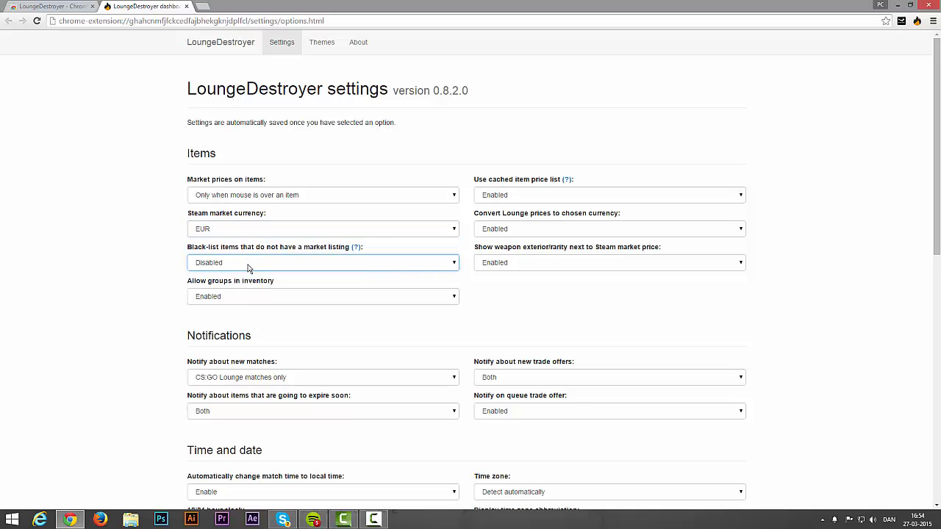
{"action": "scroll", "scroll_direction": "down", "scroll_amount": 3}
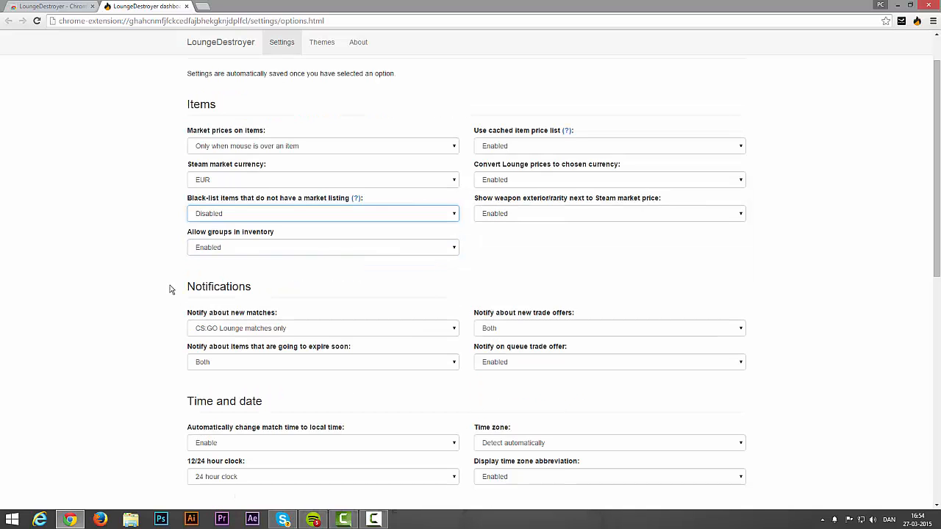
Review the betting statistics, leaving bet percentages at 5, 10 and 20, then return to CSGO Lounge
{"action": "scroll", "scroll_direction": "down", "scroll_amount": 3}
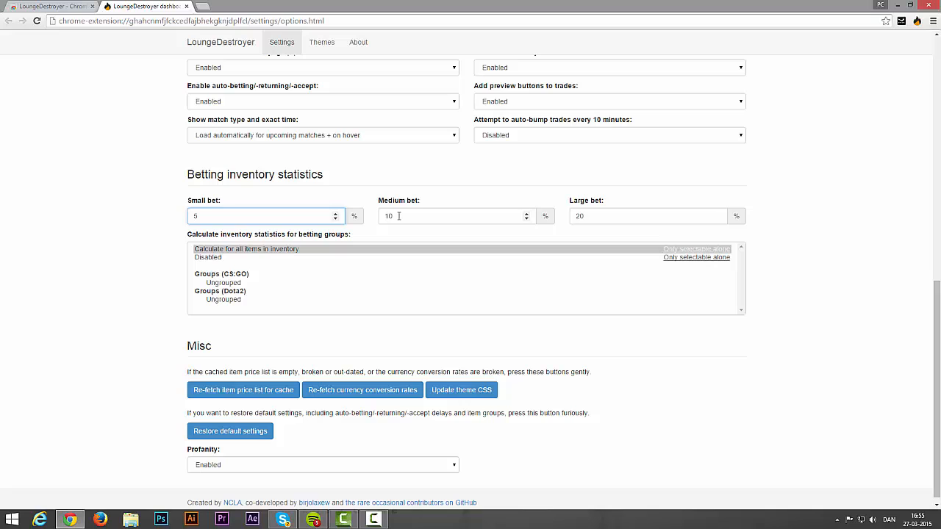
{"action": "left_click", "coordinate": [449, 215]}
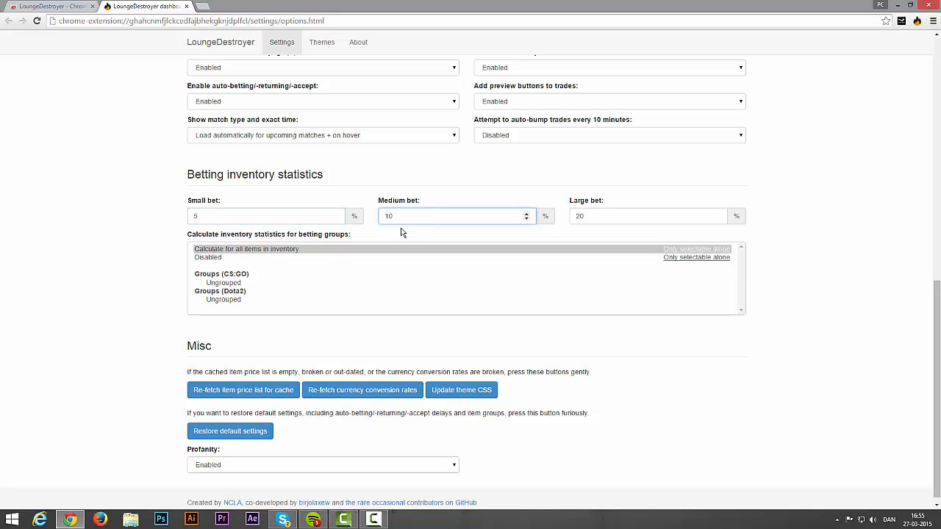
{"action": "left_click", "coordinate": [639, 216]}
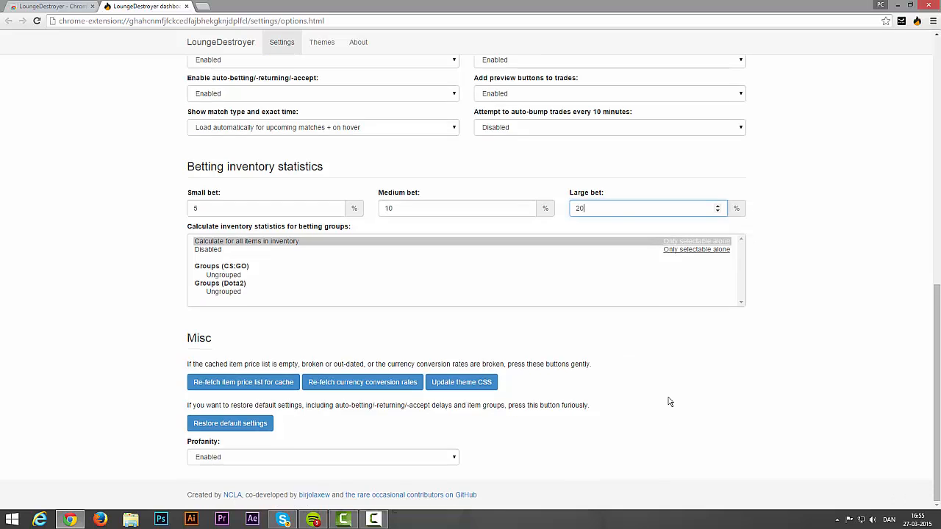
{"action": "scroll", "scroll_direction": "up", "scroll_amount": 3}
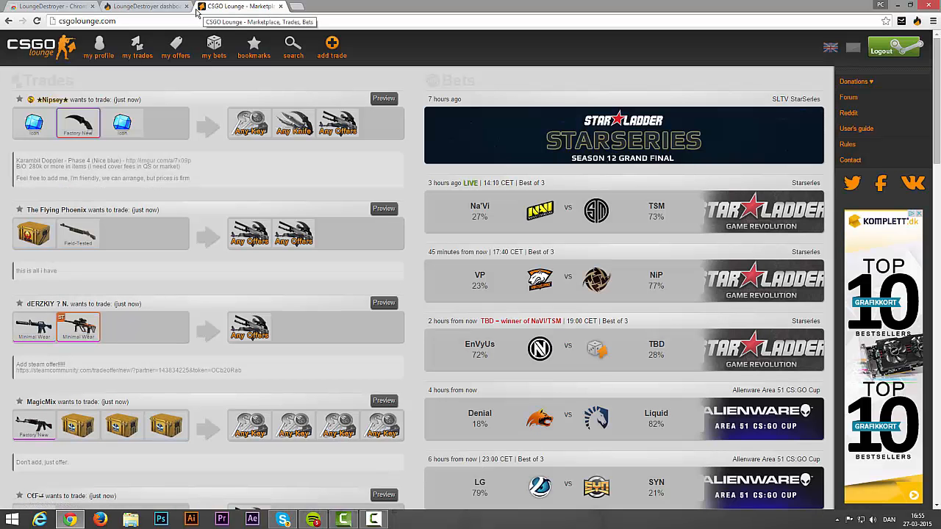
{"action": "mouse_move", "coordinate": [486, 298]}
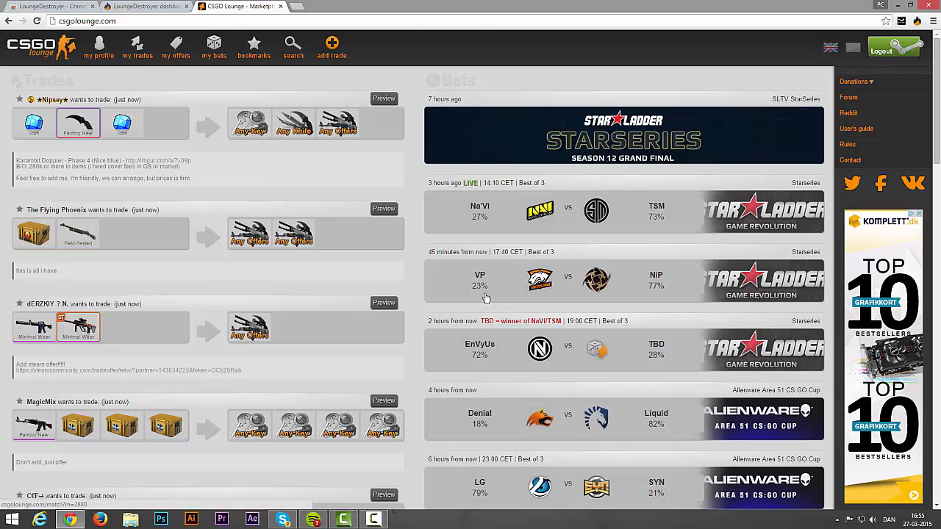
View the VP vs NiP match page showing inventory worth 34.92 and euro item prices
{"action": "left_click", "coordinate": [485, 280]}
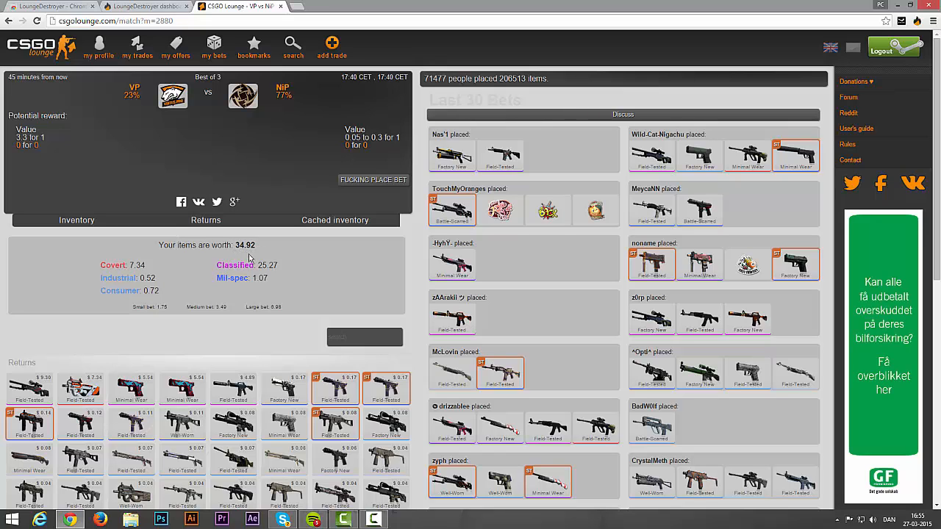
{"action": "mouse_move", "coordinate": [29, 387]}
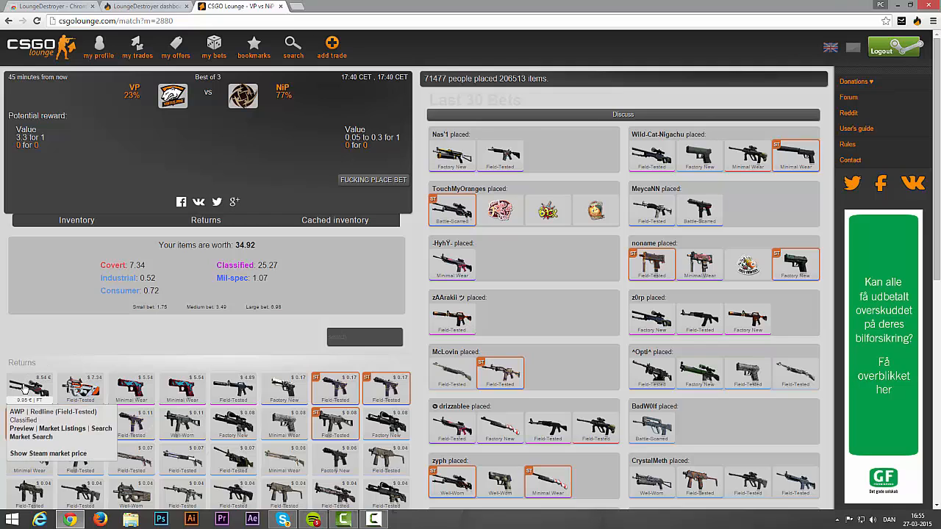
{"action": "mouse_move", "coordinate": [80, 388]}
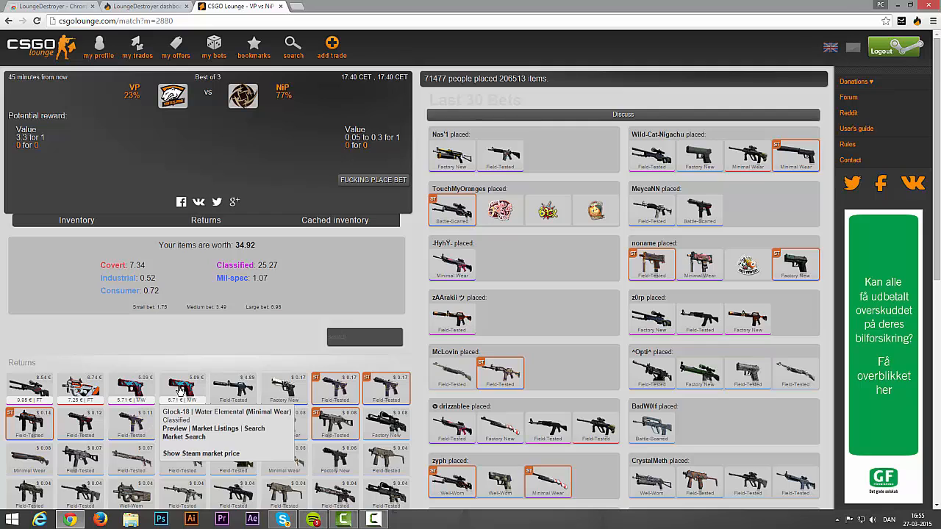
{"action": "mouse_move", "coordinate": [385, 387]}
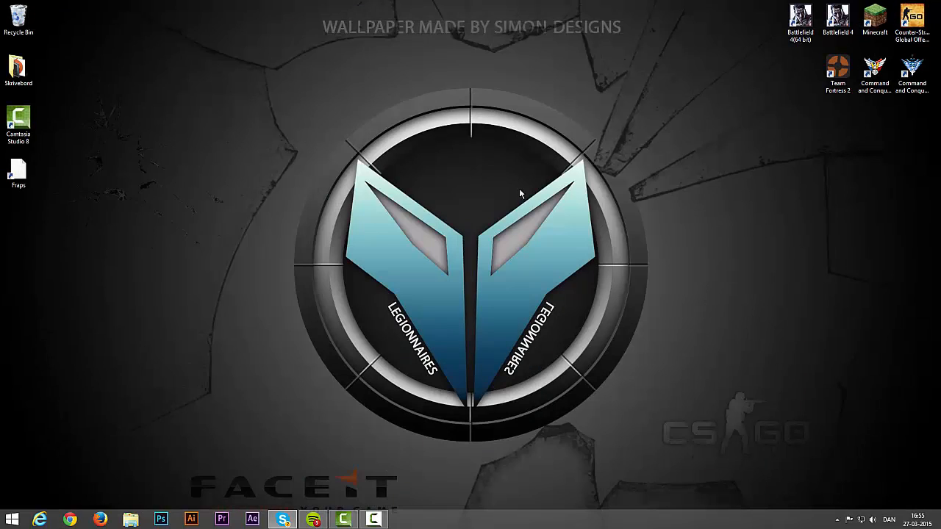
{"action": "mouse_move", "coordinate": [471, 228]}
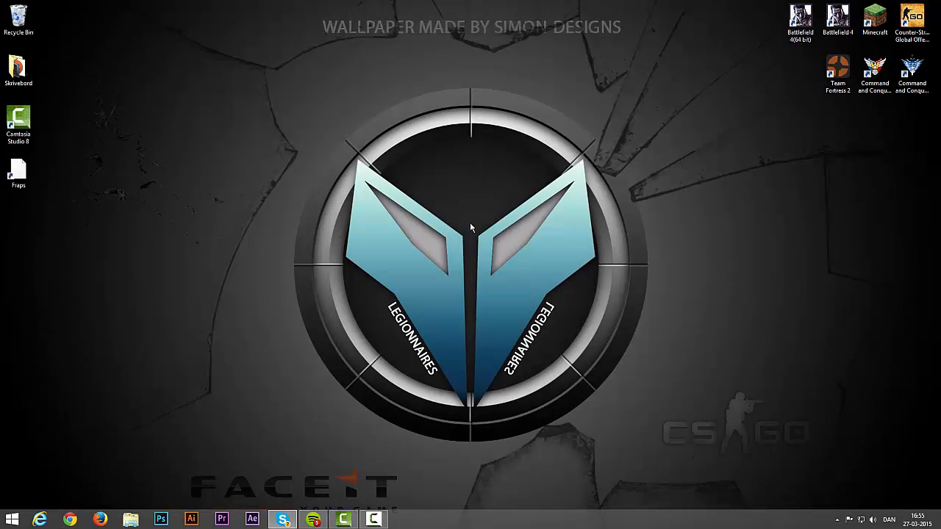
{"action": "mouse_move", "coordinate": [401, 491]}
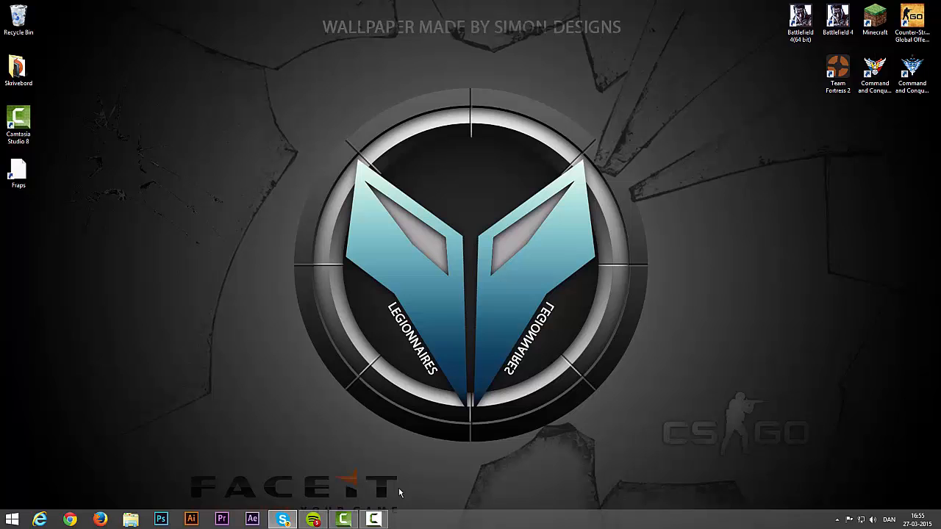
Bring up the Camtasia Recorder window from the taskbar
{"action": "left_click", "coordinate": [372, 526]}
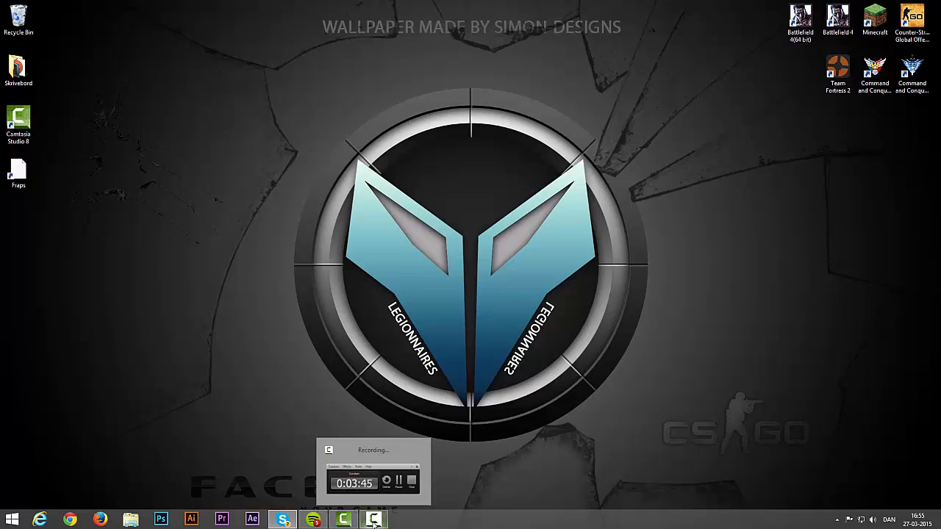